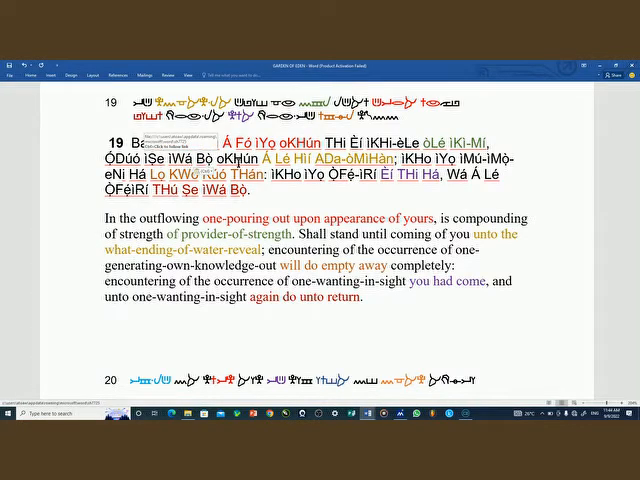
type("iZun ÒTHú")
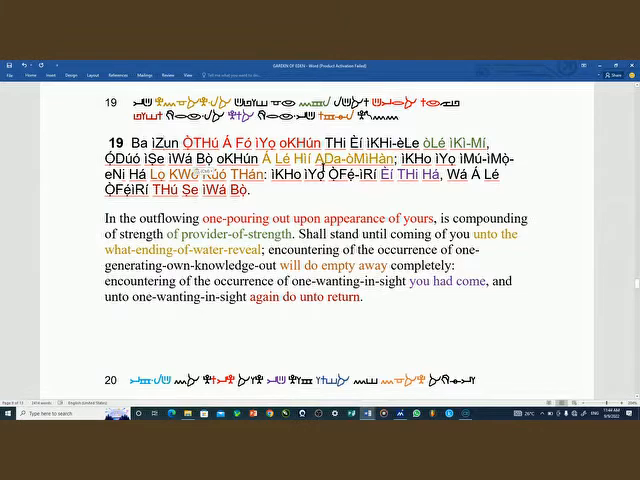